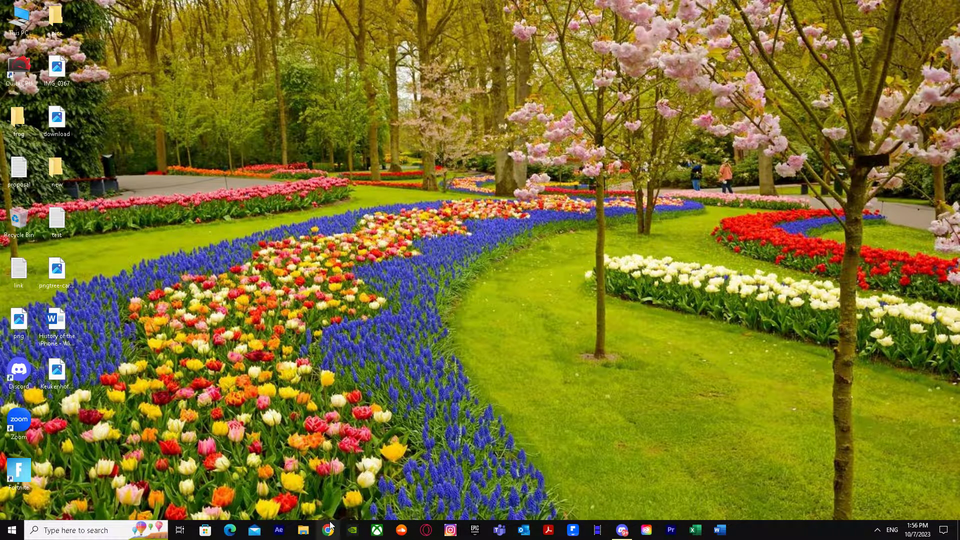
pyautogui.moveTo(329, 529)
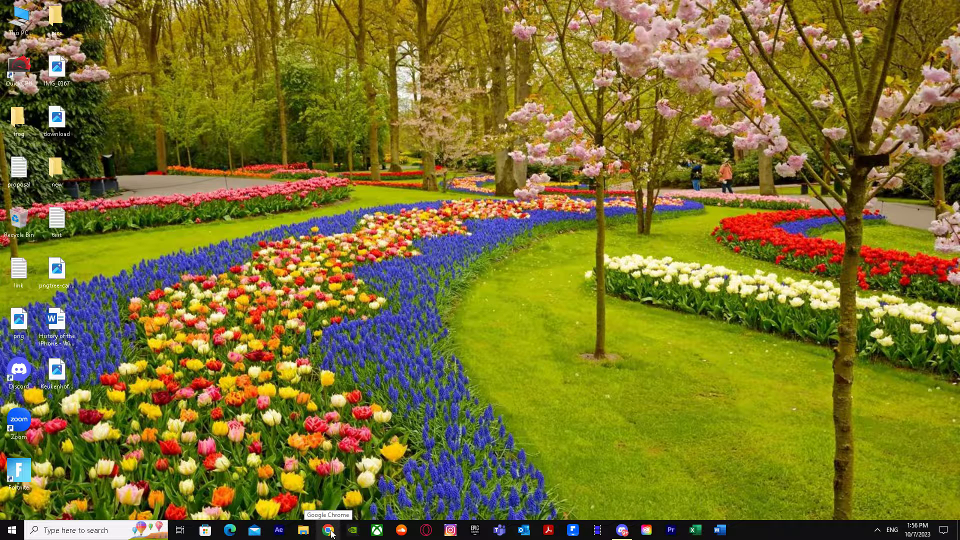
# - Launch Google Chrome from the Windows taskbar
pyautogui.click(329, 530)
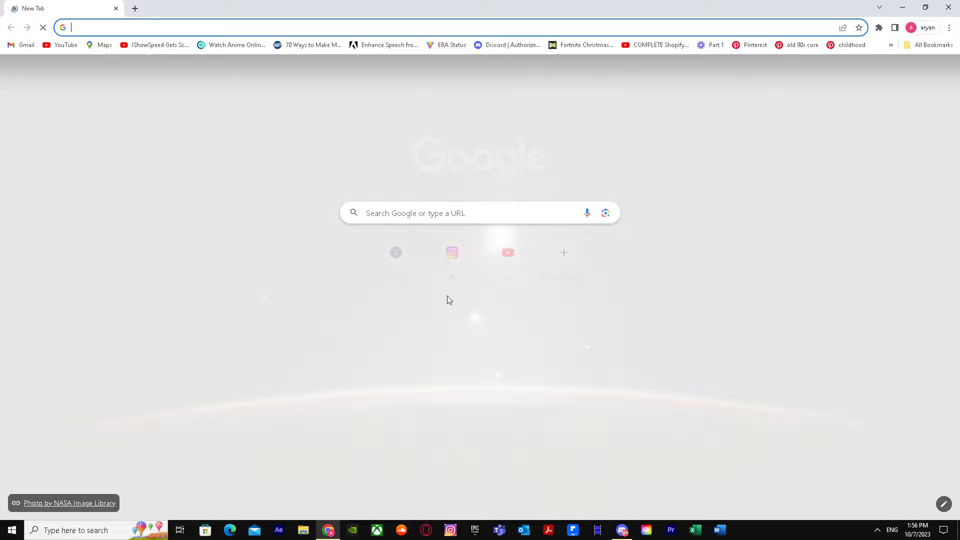
# - Search 'google docs', then open an Untitled document from the Recent documents list
pyautogui.write('google docs')
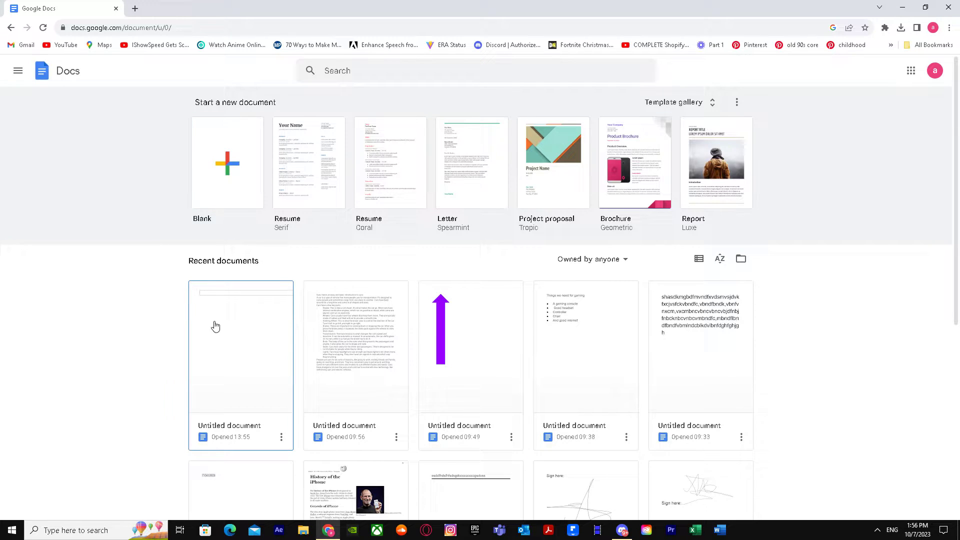
pyautogui.scroll(-3)
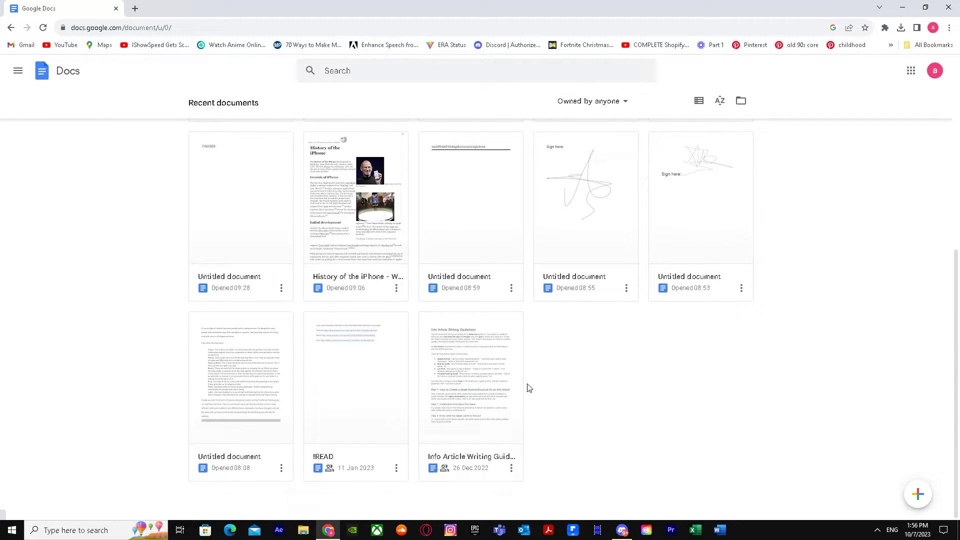
pyautogui.doubleClick(240, 198)
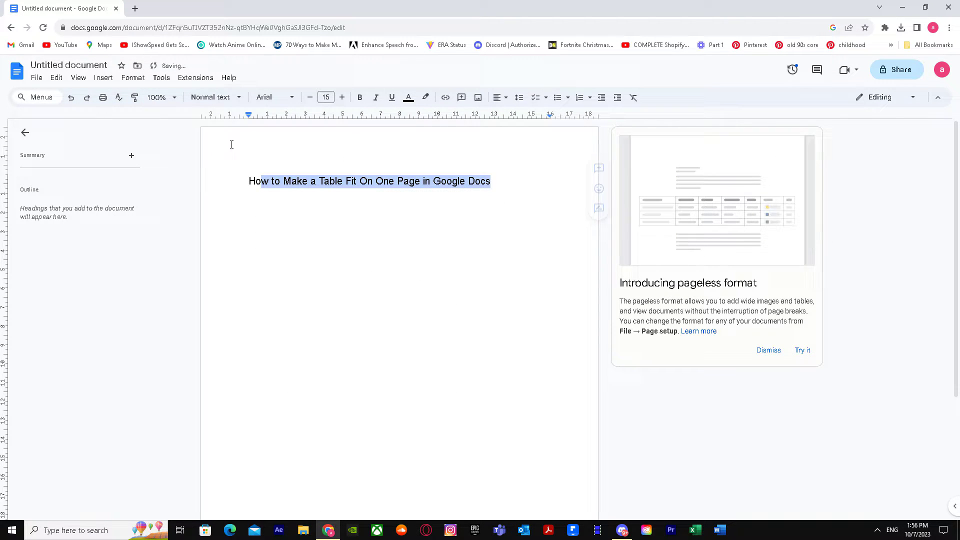
# - Remove the 'How to Make a Table Fit On One Page in Google Docs' heading line
pyautogui.press('Delete')
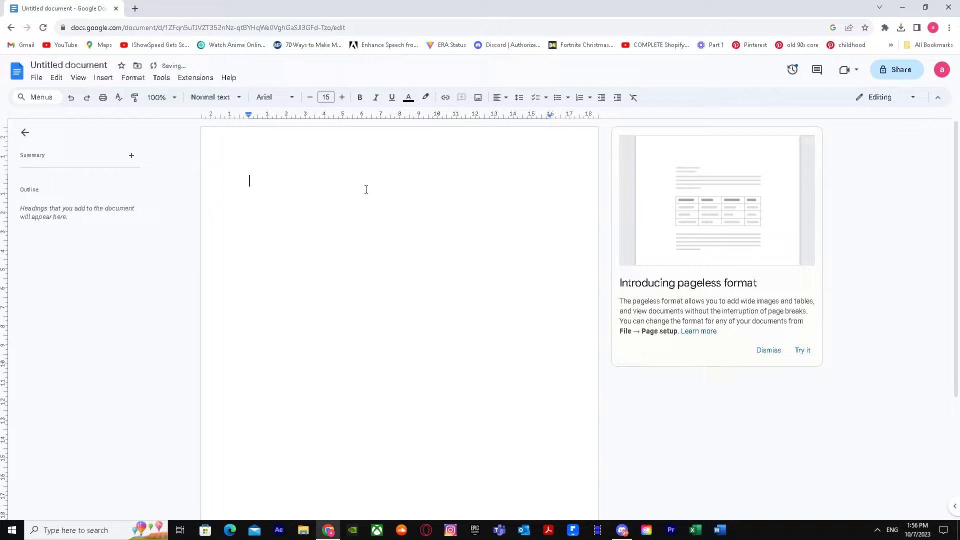
pyautogui.write('How to Make a Table Fit On One Page in Google Docs')
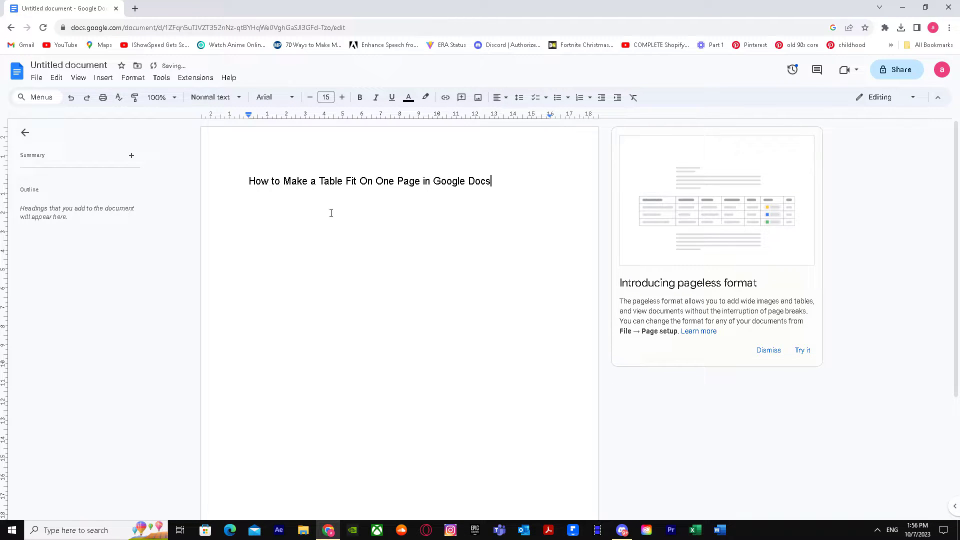
pyautogui.tripleClick(370, 181)
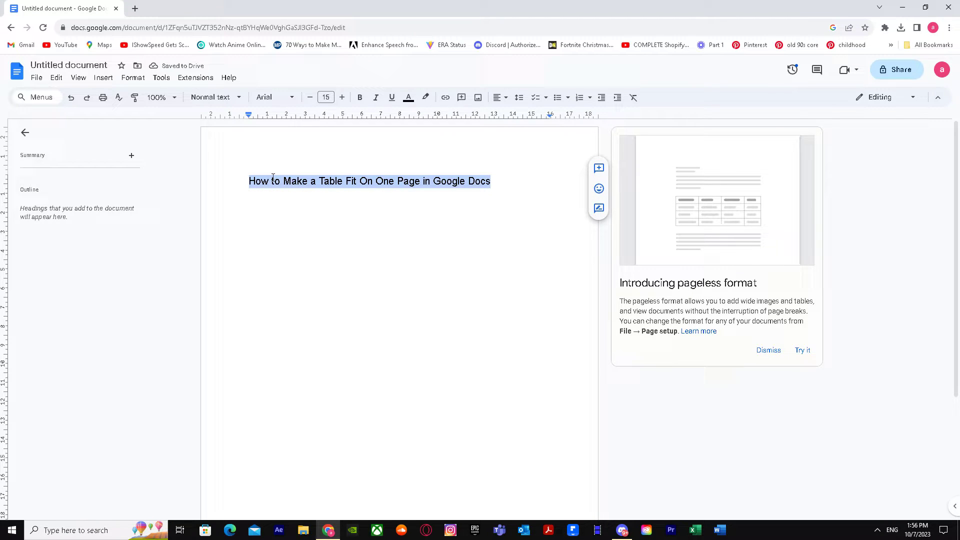
pyautogui.press('Delete')
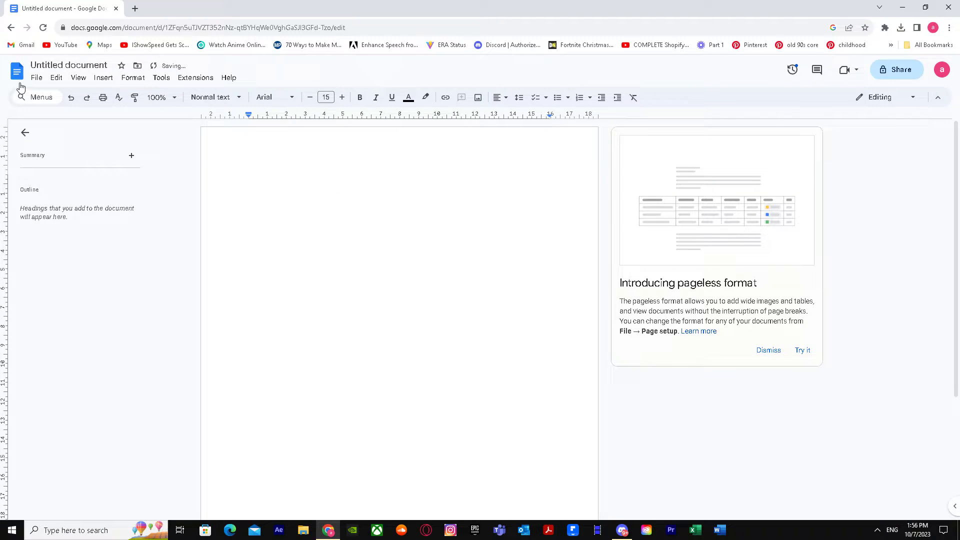
# - Set the document to Pageless in File > Page setup and confirm
pyautogui.click(36, 77)
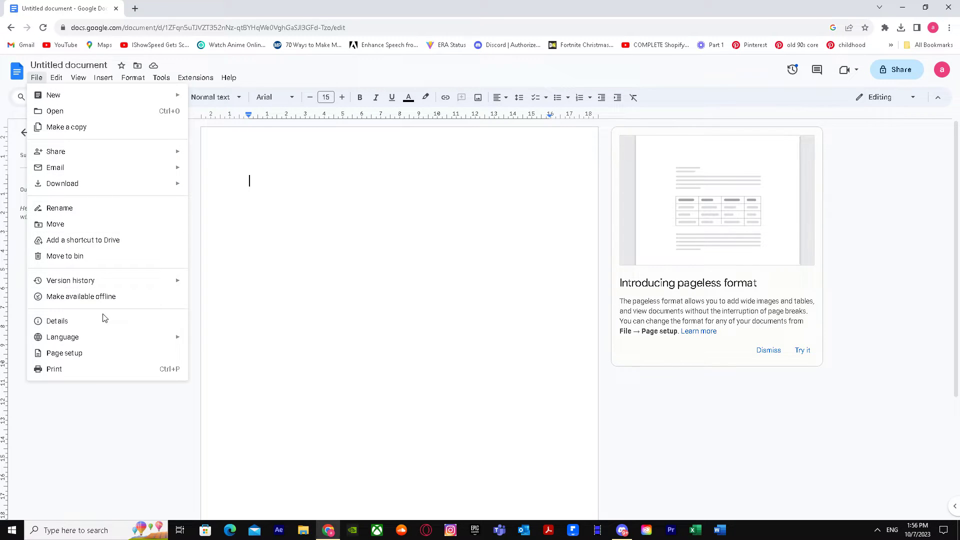
pyautogui.click(63, 353)
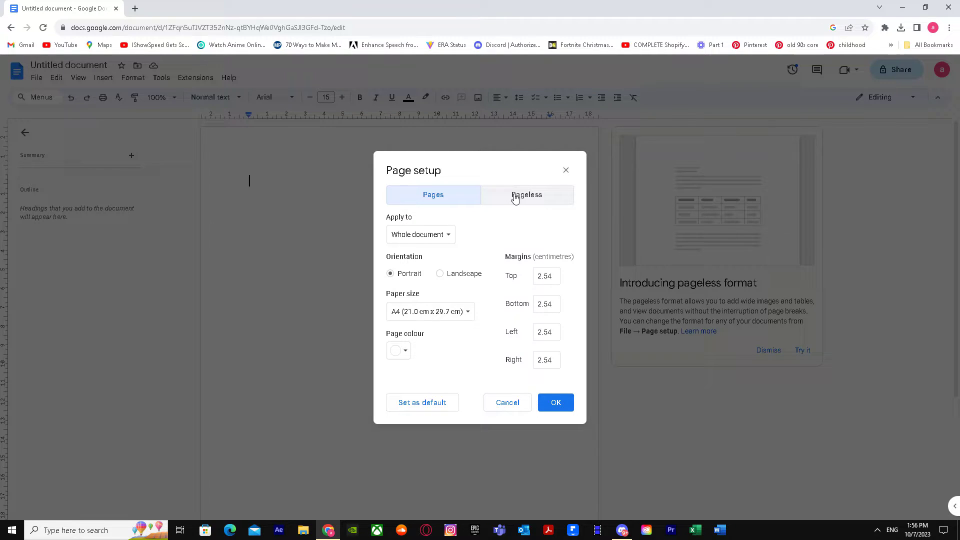
pyautogui.click(526, 194)
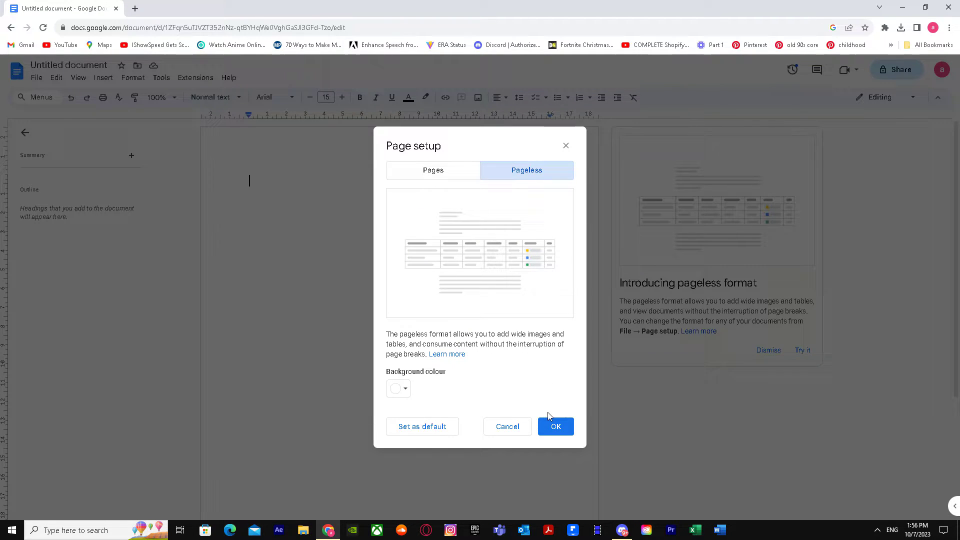
pyautogui.moveTo(411, 346)
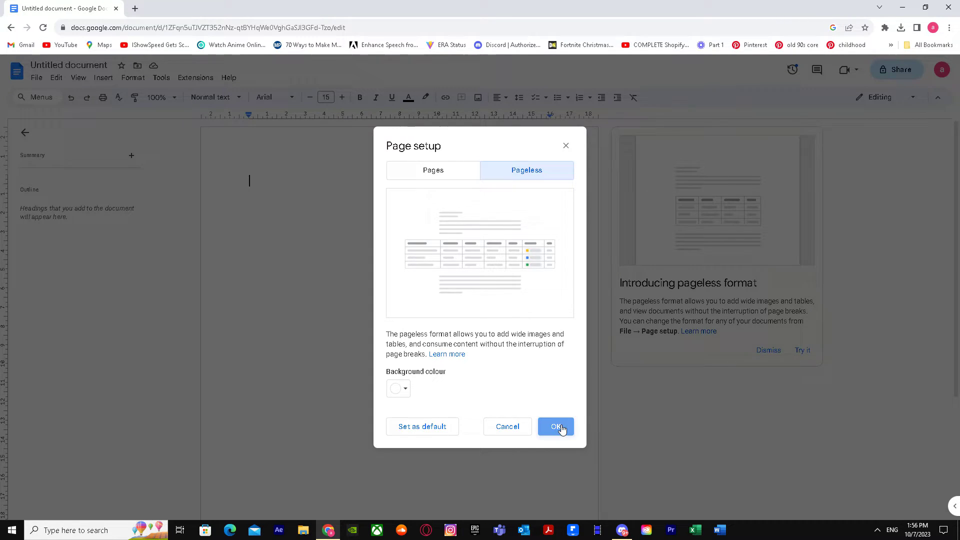
pyautogui.click(555, 427)
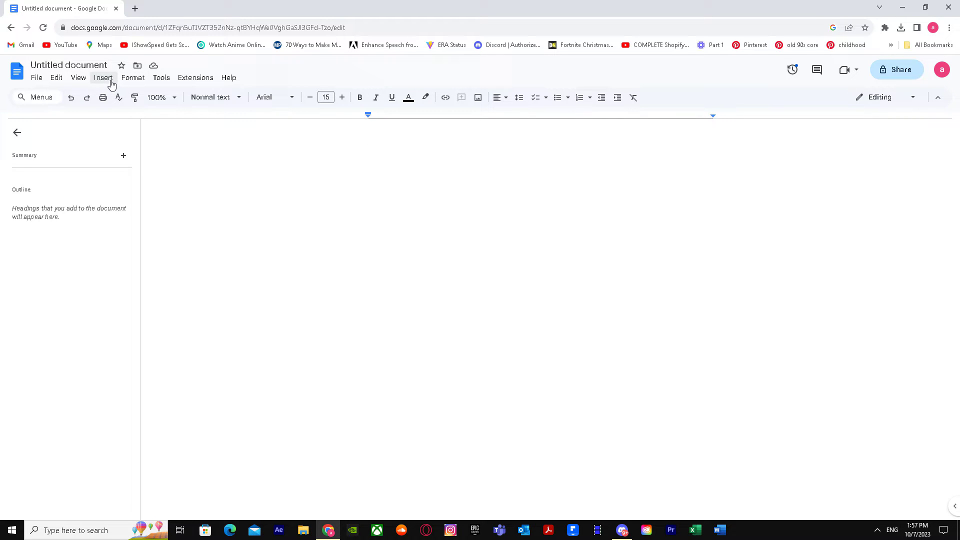
# - Insert a one-row, many-column table through the Insert > Table size grid
pyautogui.click(103, 77)
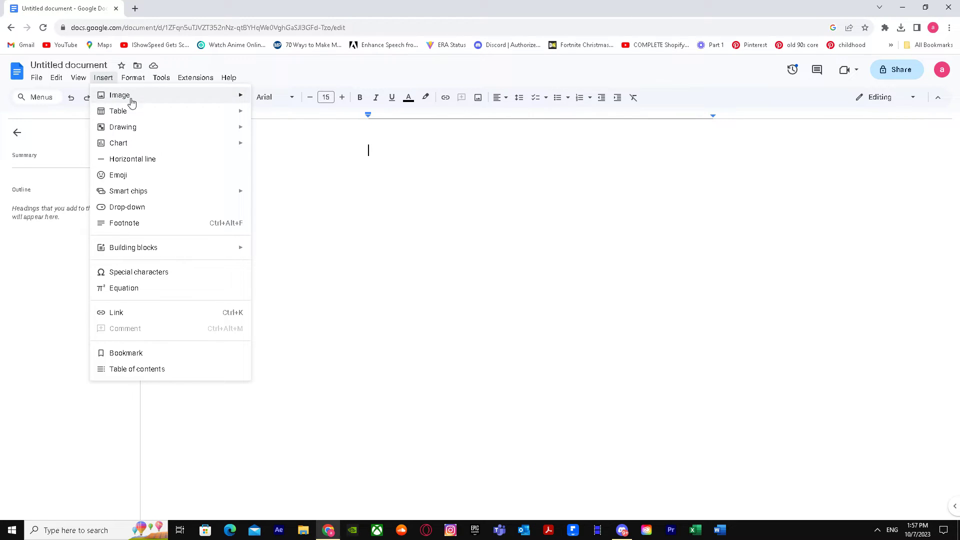
pyautogui.moveTo(117, 111)
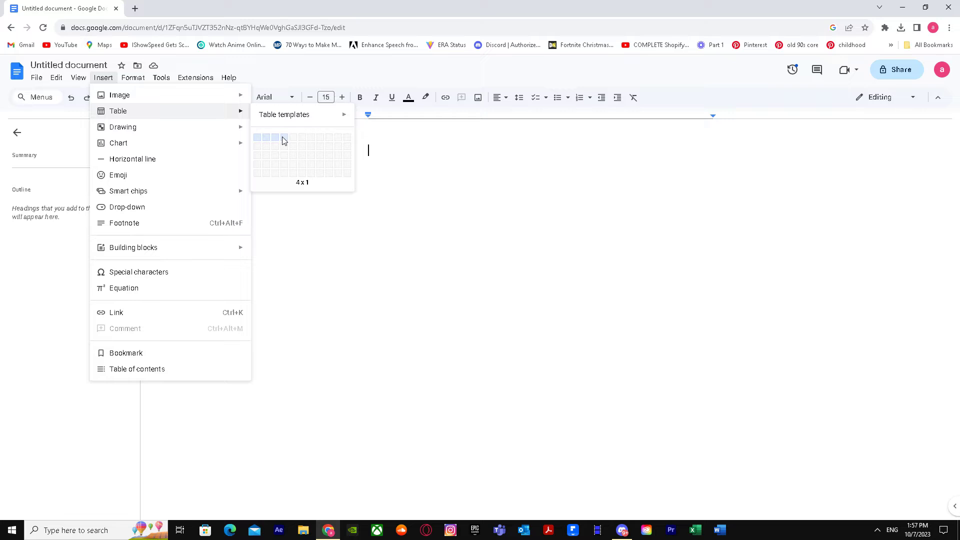
pyautogui.click(283, 137)
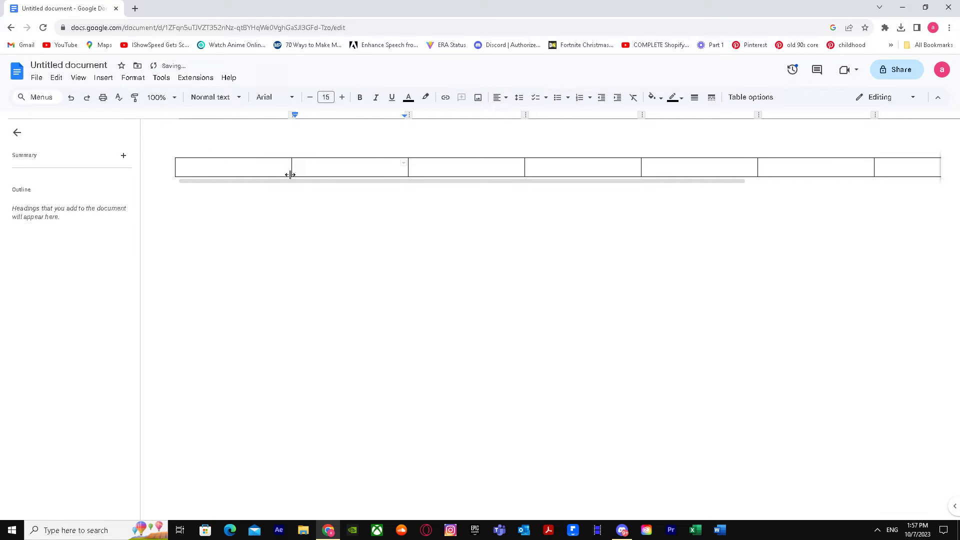
# - Add one column to the left and one column to the right of a table cell
pyautogui.rightClick(233, 167)
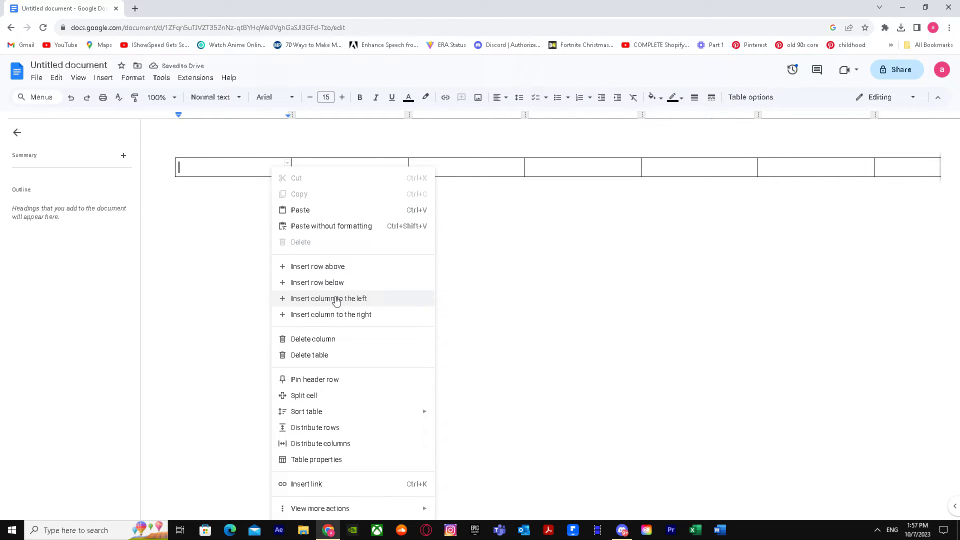
pyautogui.click(317, 282)
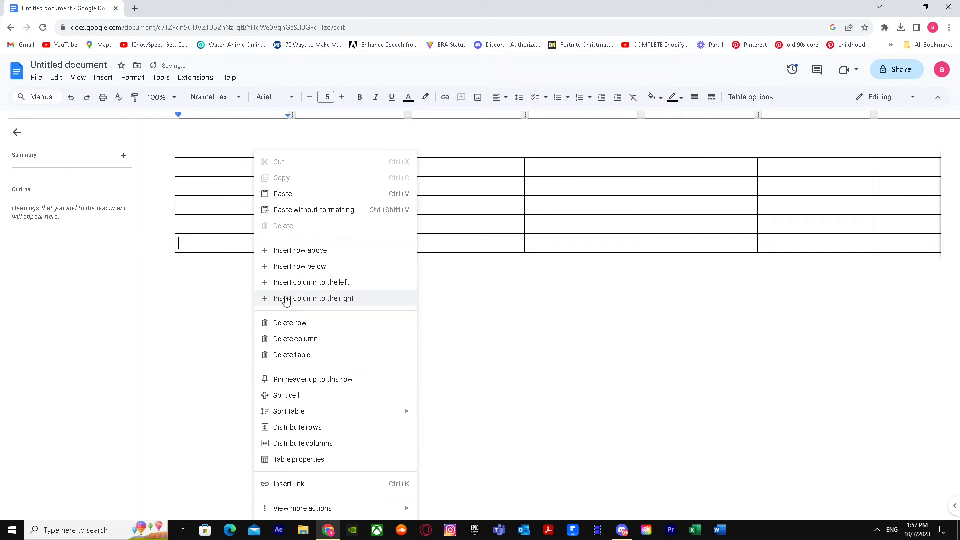
pyautogui.click(314, 298)
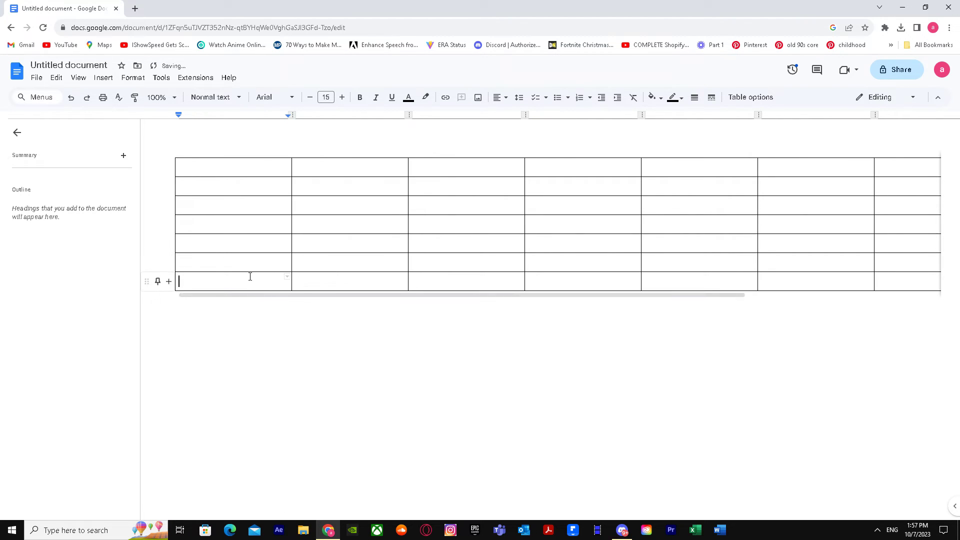
# - Add rows below the bottom row, growing the table to eleven rows
pyautogui.rightClick(232, 281)
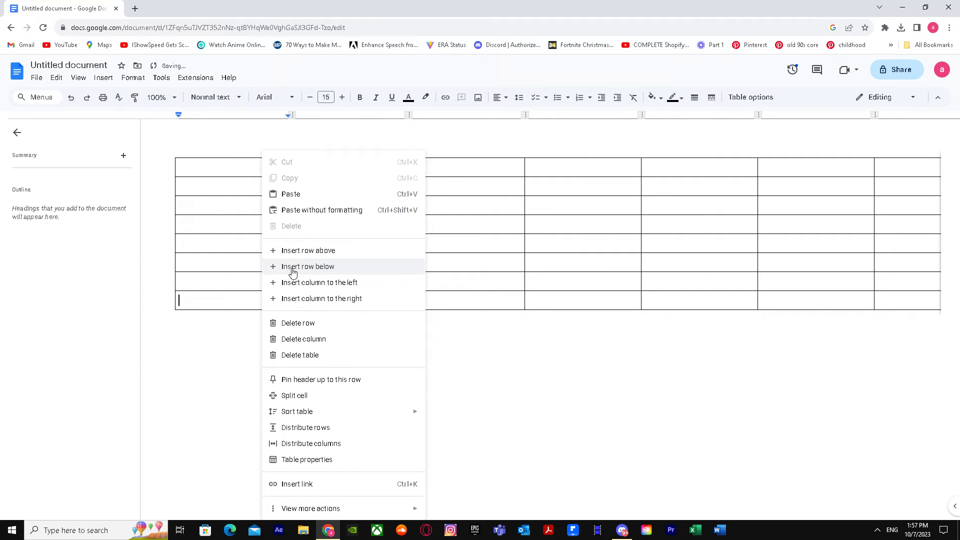
pyautogui.click(308, 266)
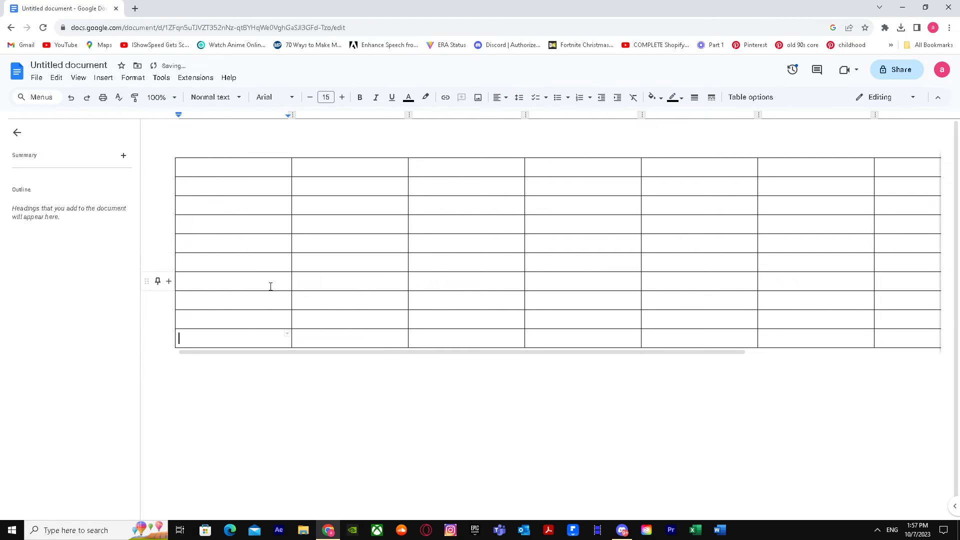
pyautogui.rightClick(232, 338)
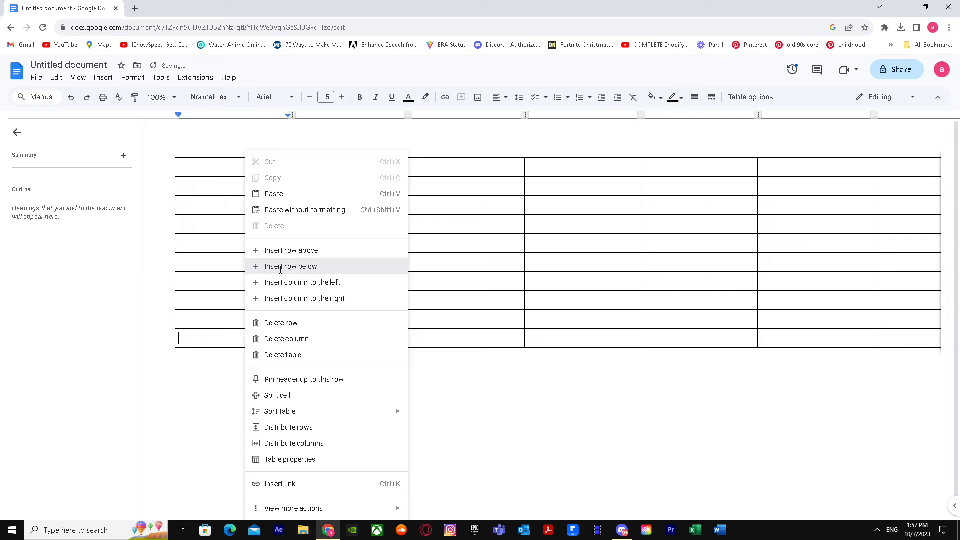
pyautogui.click(290, 266)
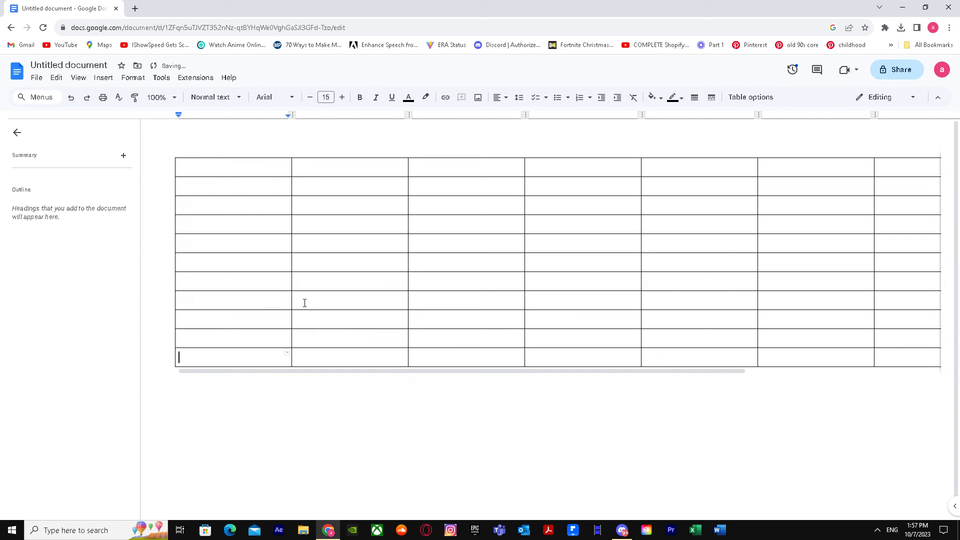
pyautogui.moveTo(321, 262)
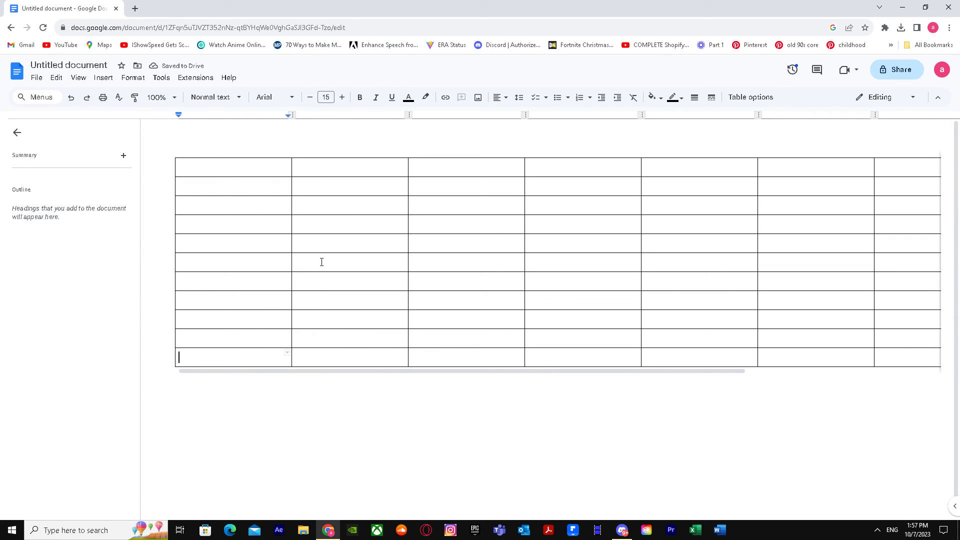